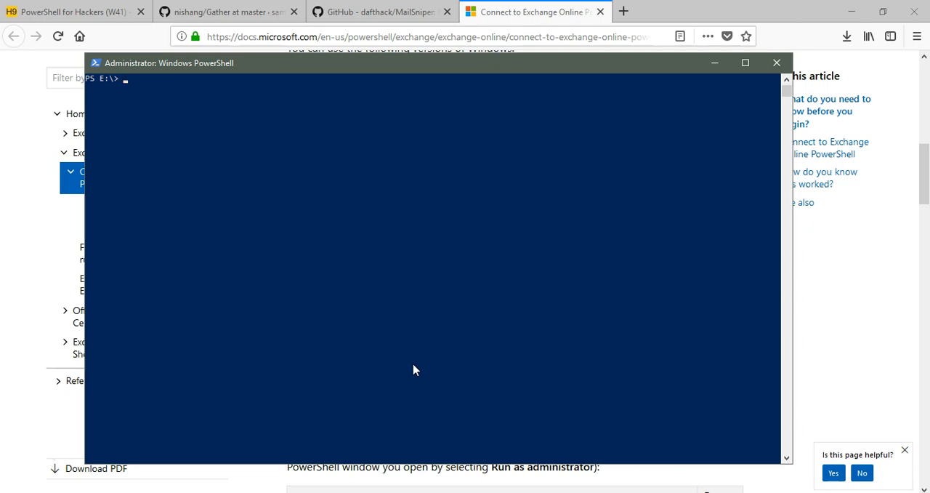
pyautogui.moveTo(412, 358)
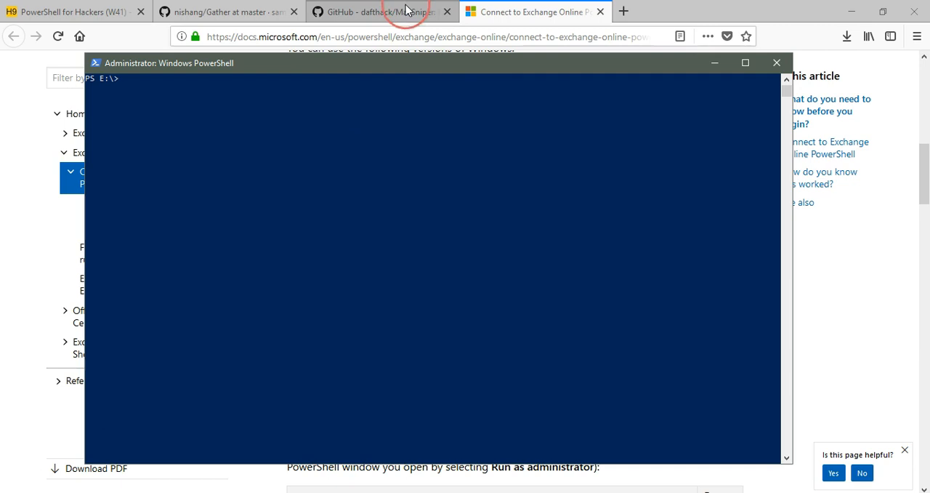
# Step: Review the dafthack/MailSniper repository page, then land on the Exchange Online PowerShell article
pyautogui.click(371, 12)
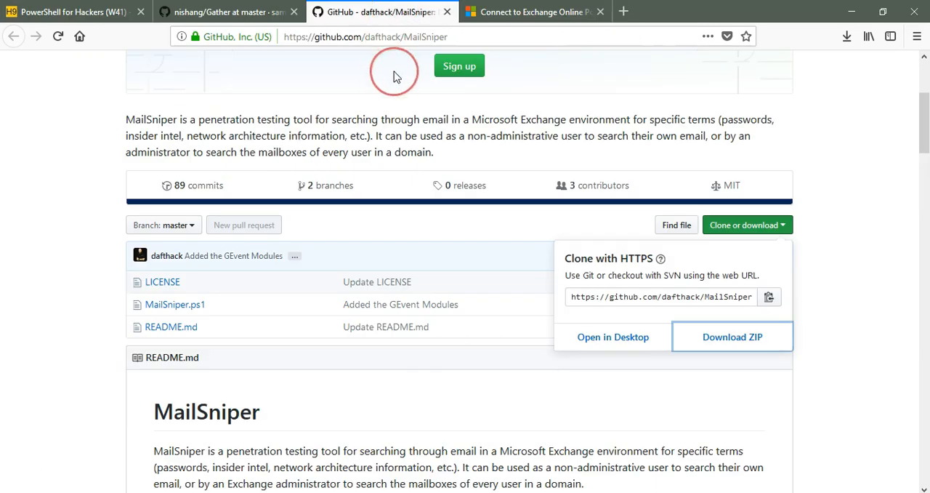
pyautogui.moveTo(269, 364)
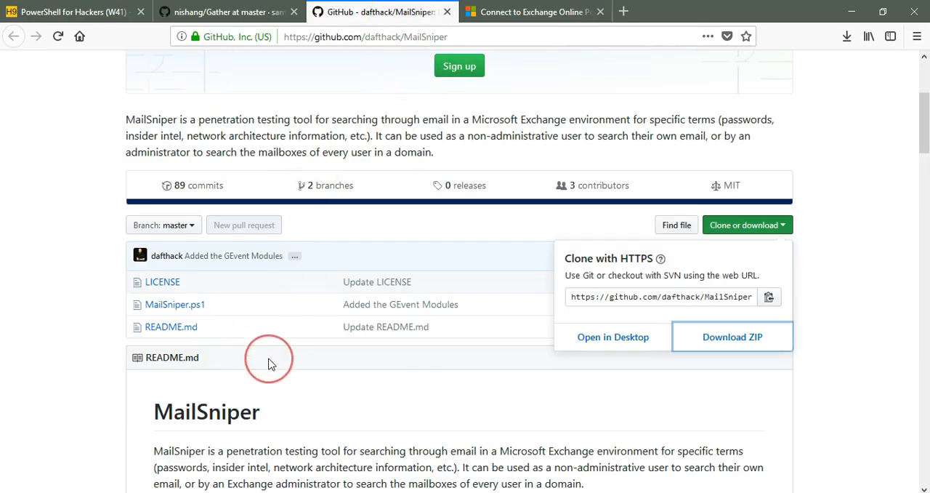
pyautogui.click(366, 37)
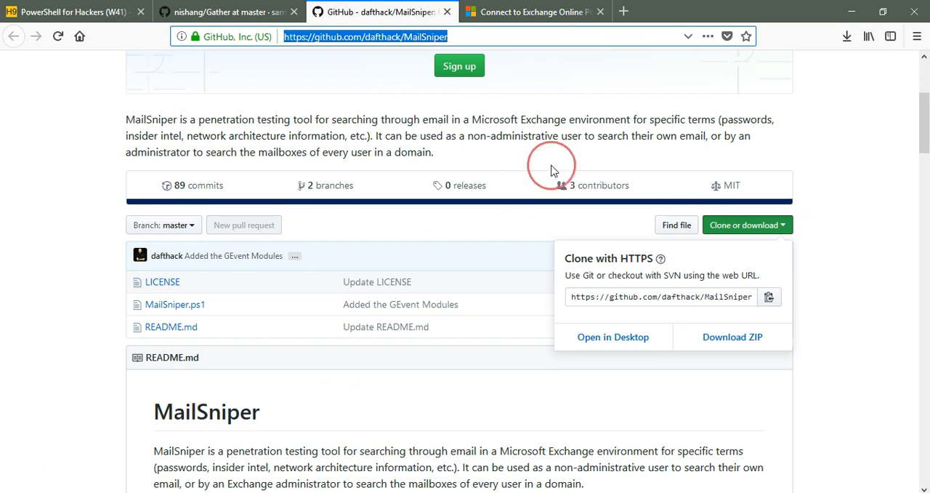
pyautogui.click(535, 12)
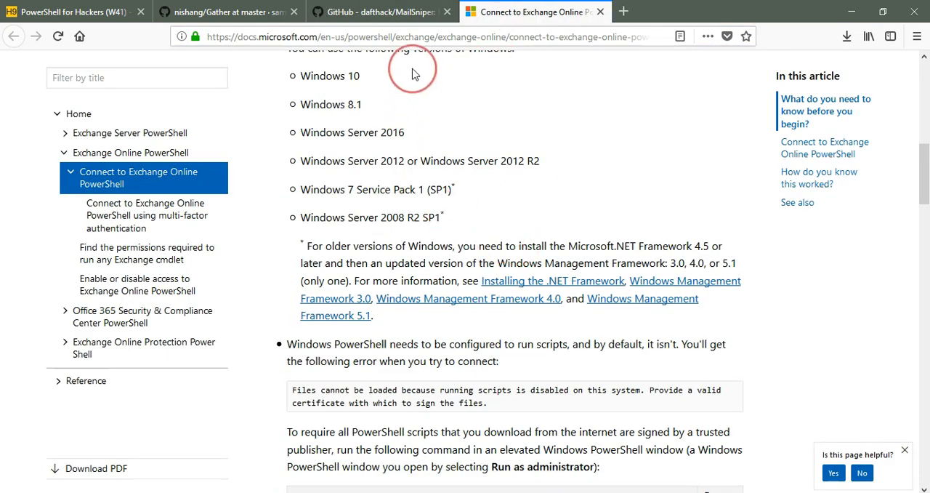
pyautogui.click(378, 11)
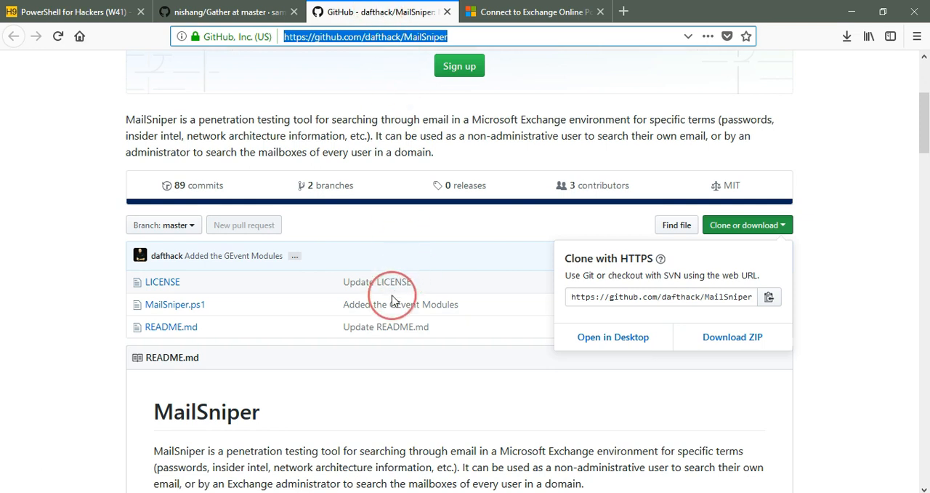
pyautogui.moveTo(560, 254)
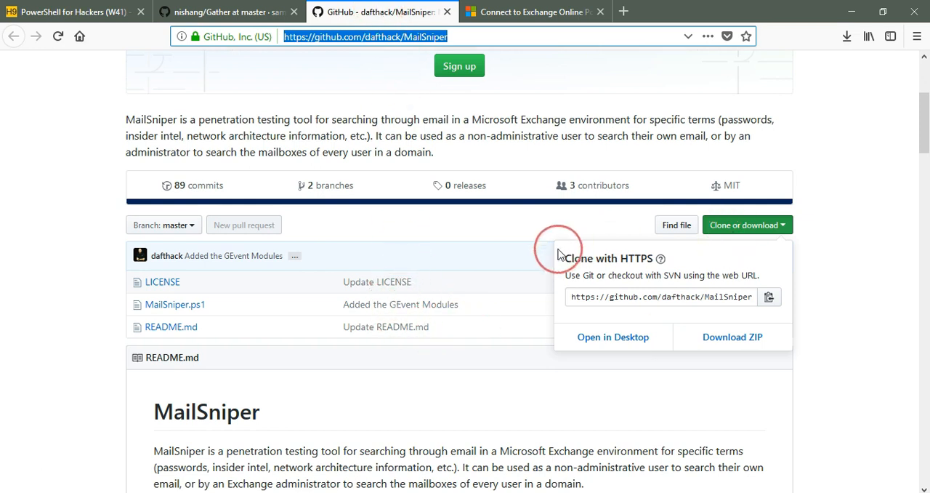
pyautogui.click(535, 11)
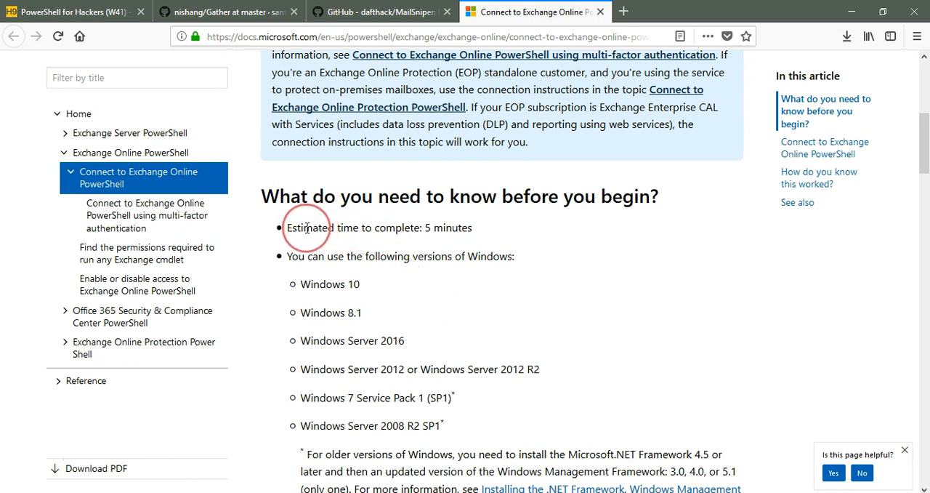
# Step: Read the prerequisites, noting the Microsoft .NET requirement, down to the Set-ExecutionPolicy RemoteSigned block
pyautogui.scroll(-3)
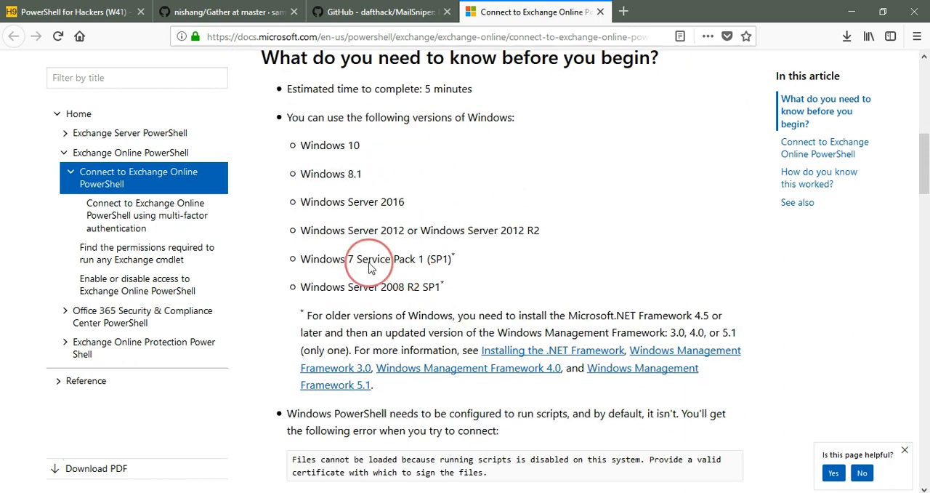
pyautogui.moveTo(415, 161)
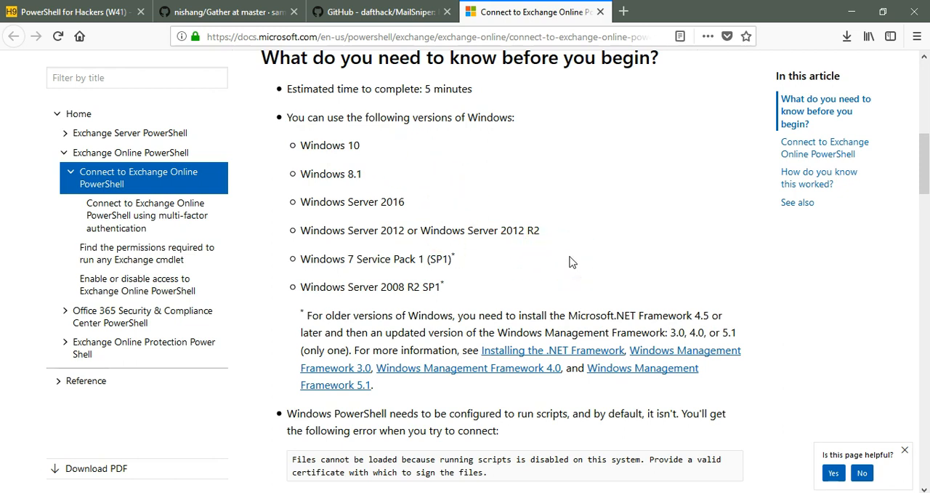
pyautogui.scroll(-3)
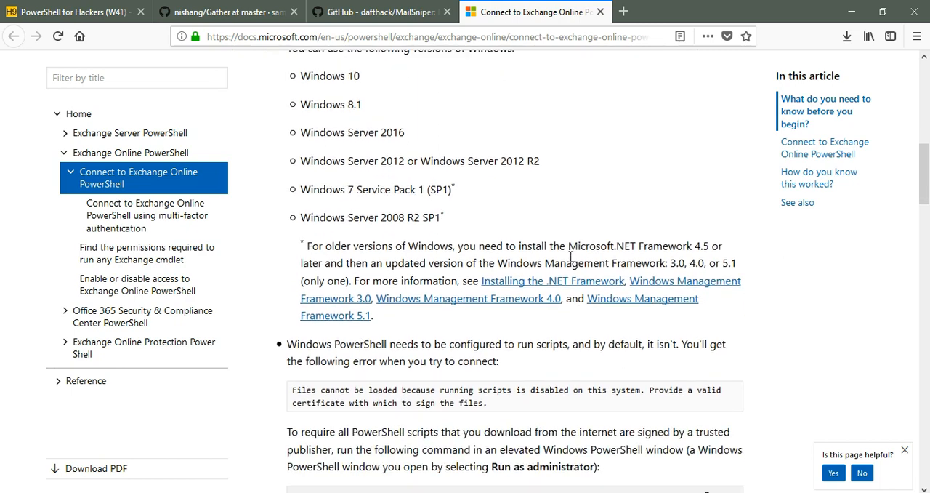
pyautogui.scroll(-3)
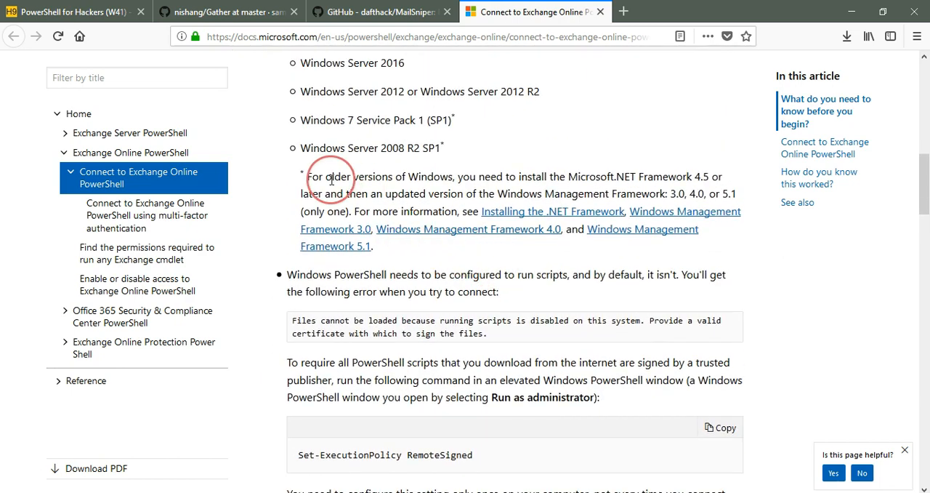
pyautogui.doubleClick(465, 177)
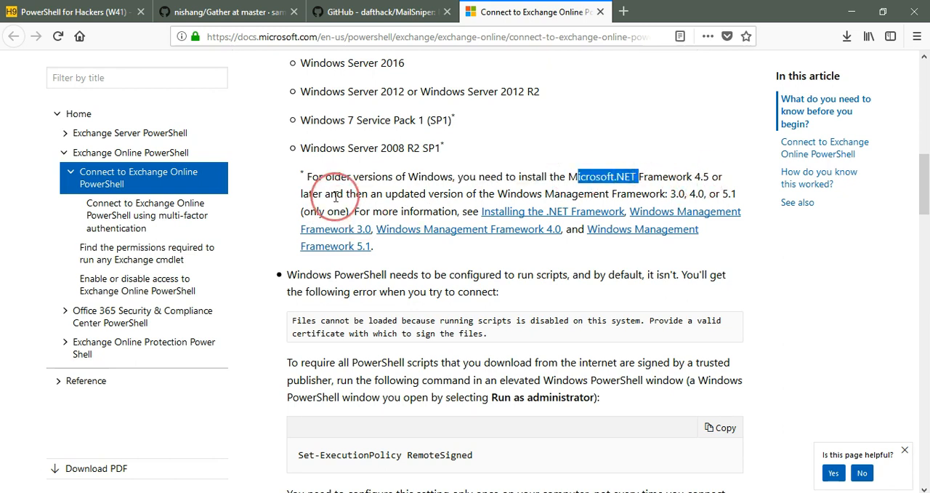
pyautogui.scroll(-3)
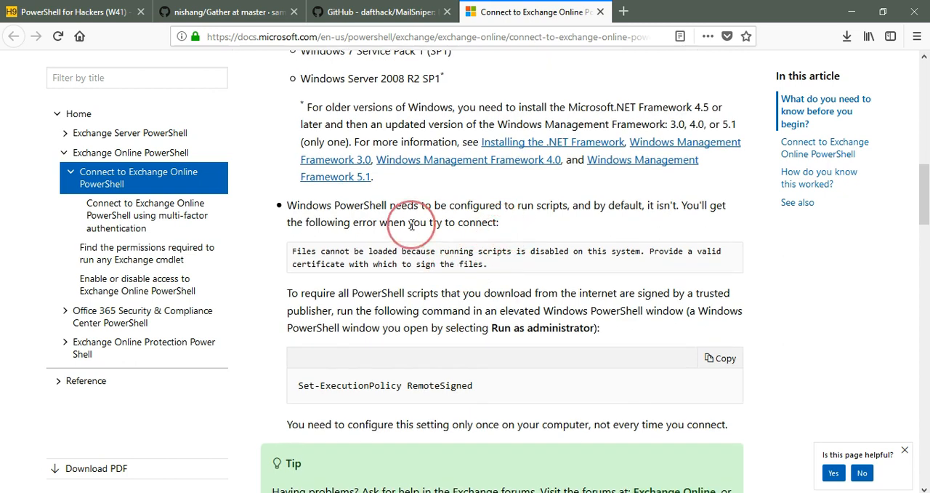
pyautogui.scroll(-3)
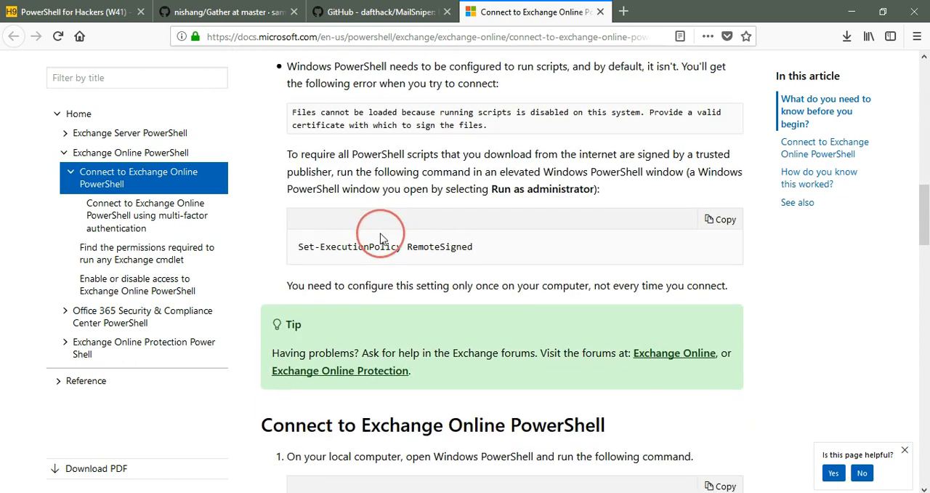
pyautogui.moveTo(413, 275)
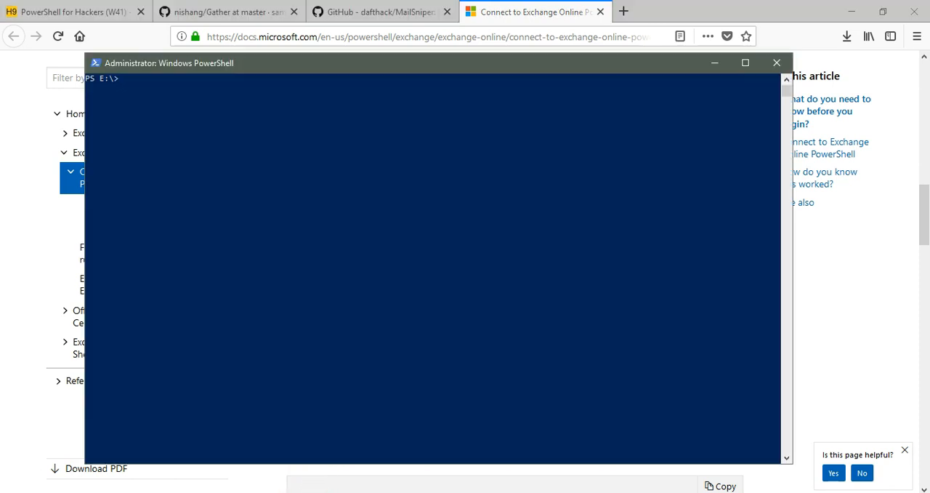
pyautogui.moveTo(346, 179)
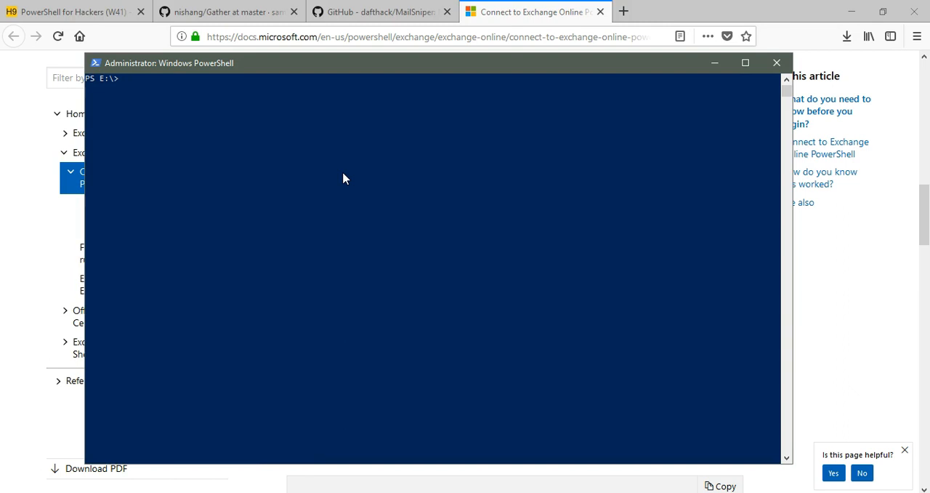
# Step: Enter Set-ExecutionPolicy RemoteSigned at the administrator PowerShell prompt
pyautogui.write('set-e')
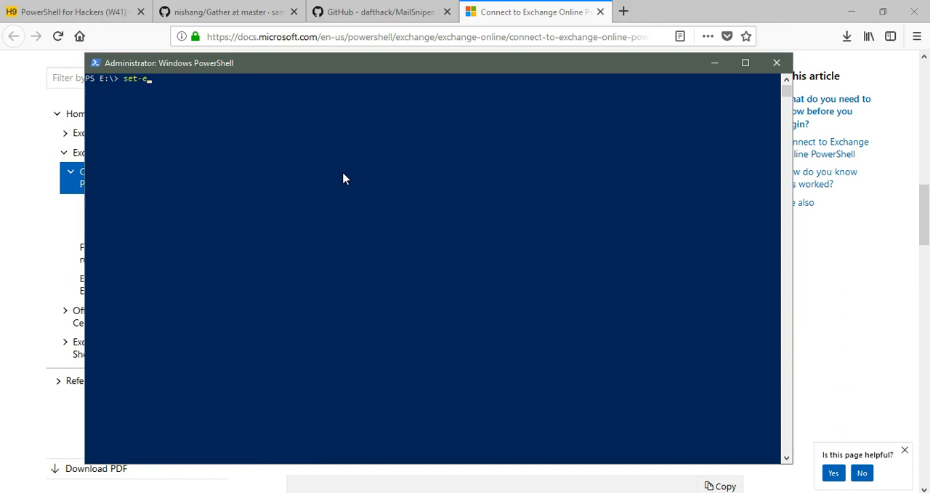
pyautogui.write('xcu')
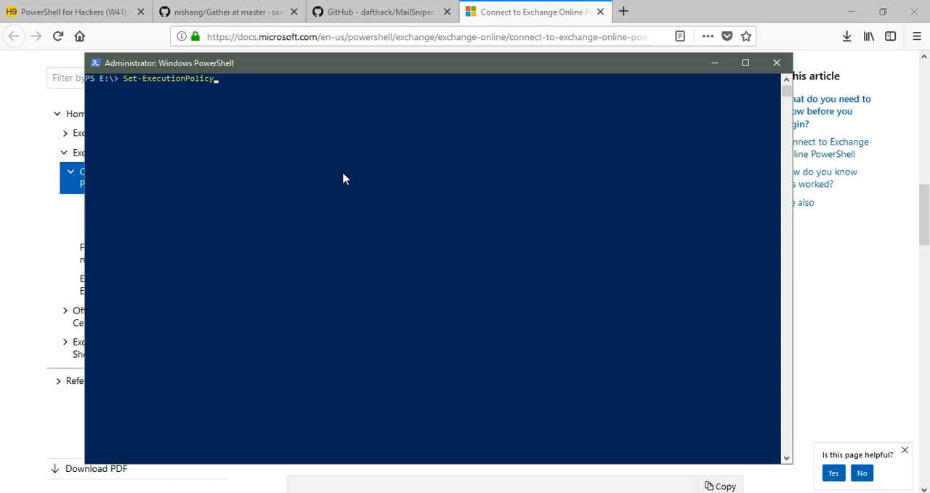
pyautogui.write('RemoteSigned')
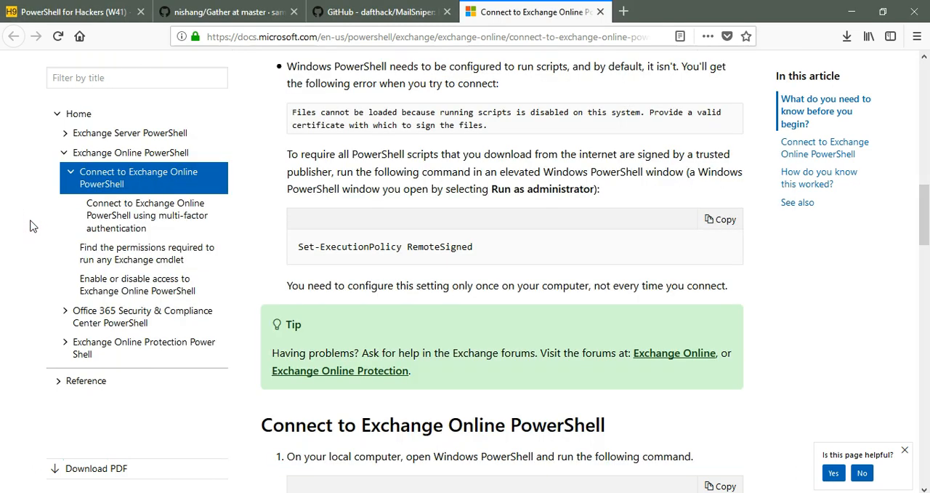
# Step: Scroll to the connection steps and highlight the $UserCredential = Get-Credential line, then deselect it
pyautogui.click(491, 250)
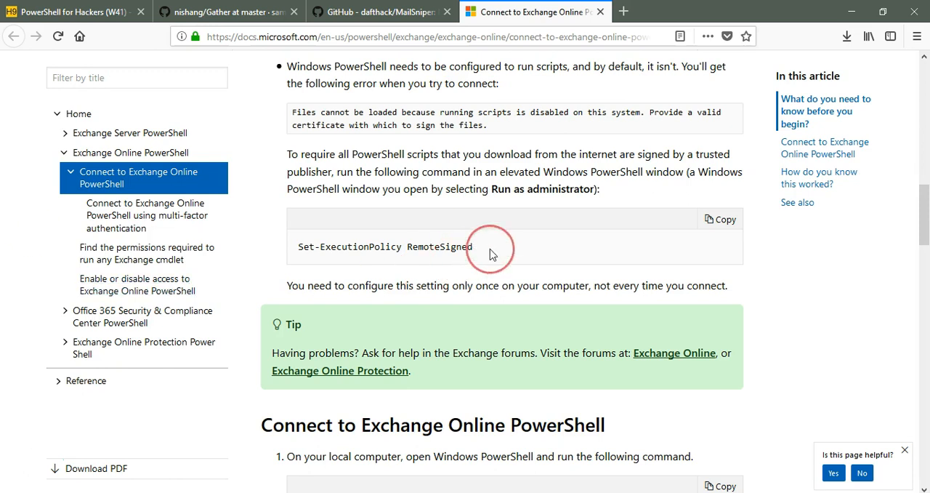
pyautogui.scroll(-3)
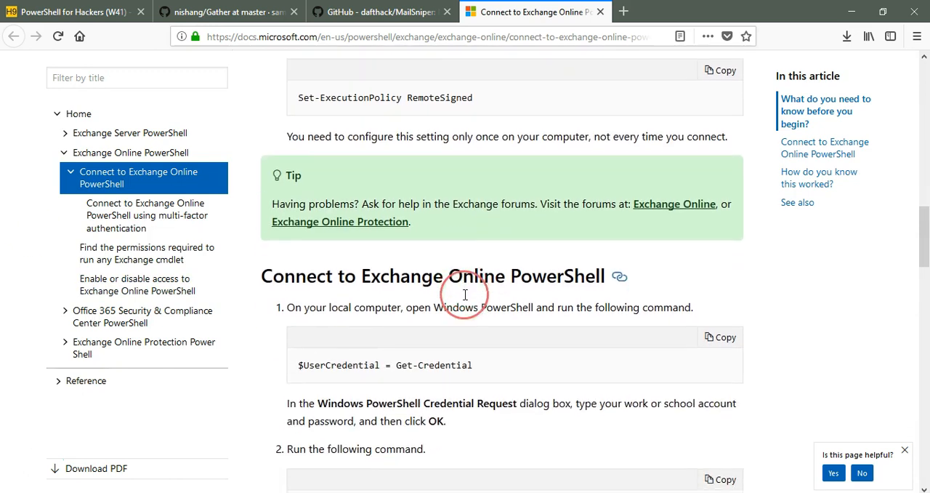
pyautogui.scroll(-3)
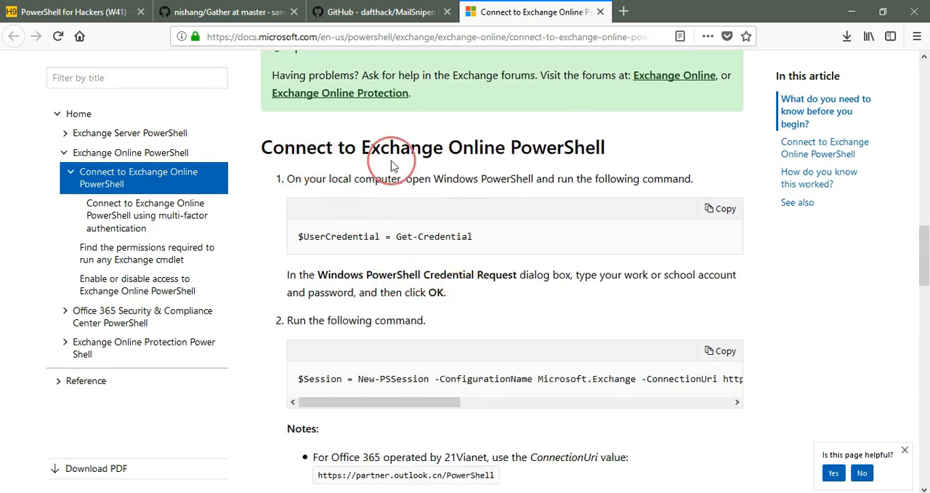
pyautogui.moveTo(546, 202)
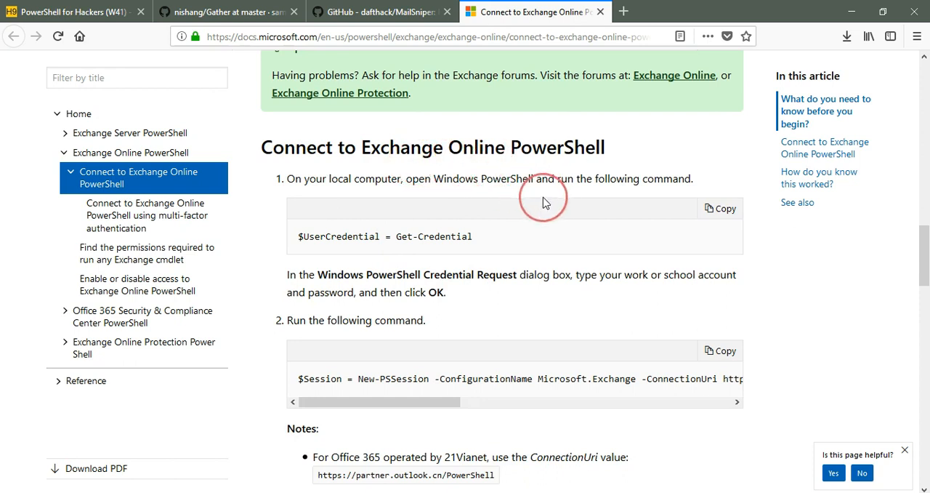
pyautogui.scroll(-3)
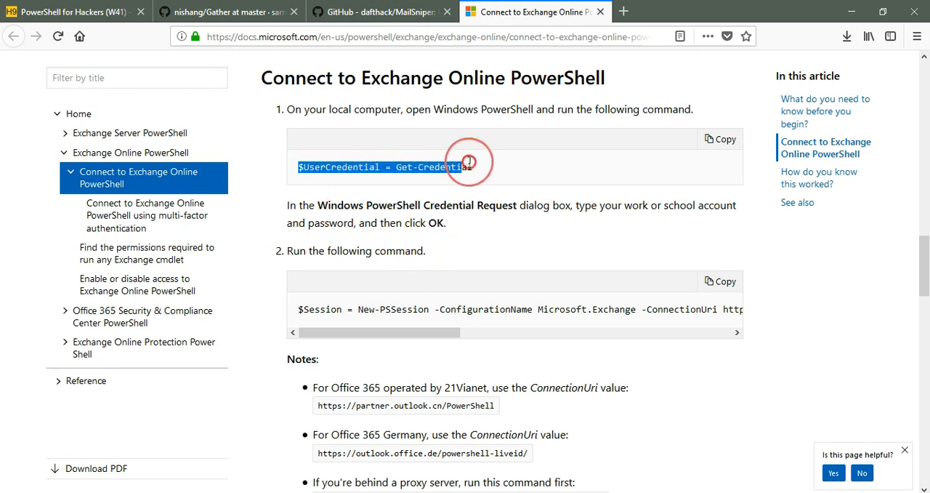
pyautogui.click(497, 166)
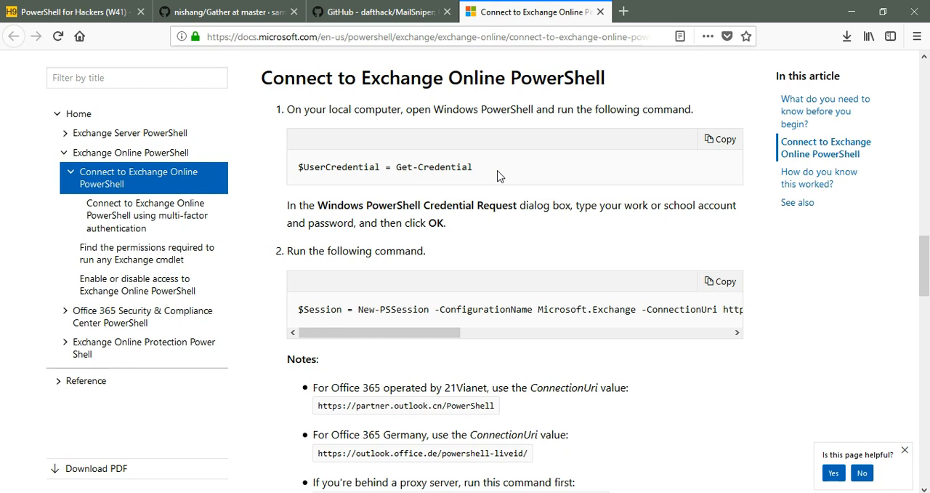
pyautogui.click(506, 154)
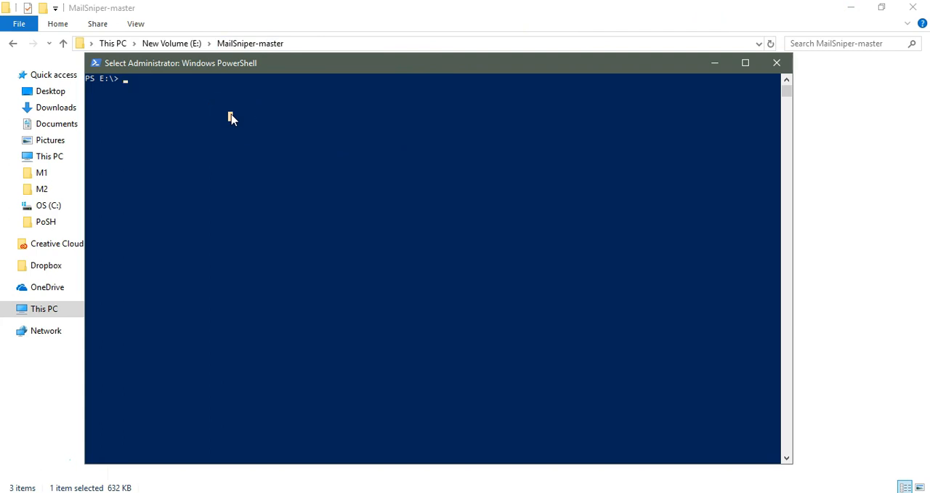
pyautogui.write('invo')
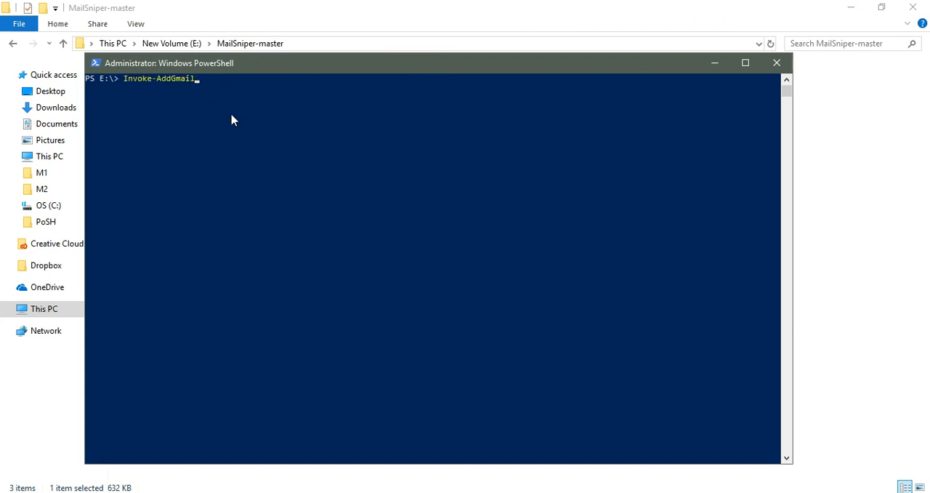
pyautogui.press('Backspace')
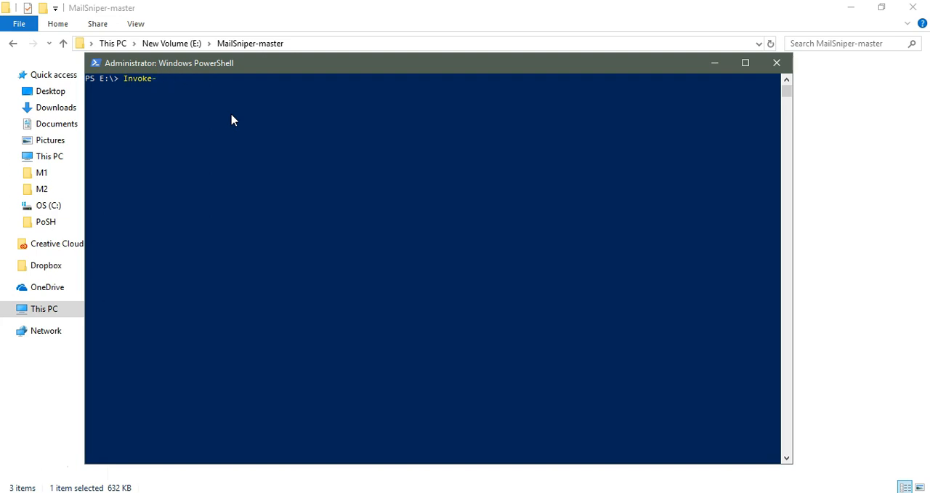
pyautogui.write('SelfSearch -m')
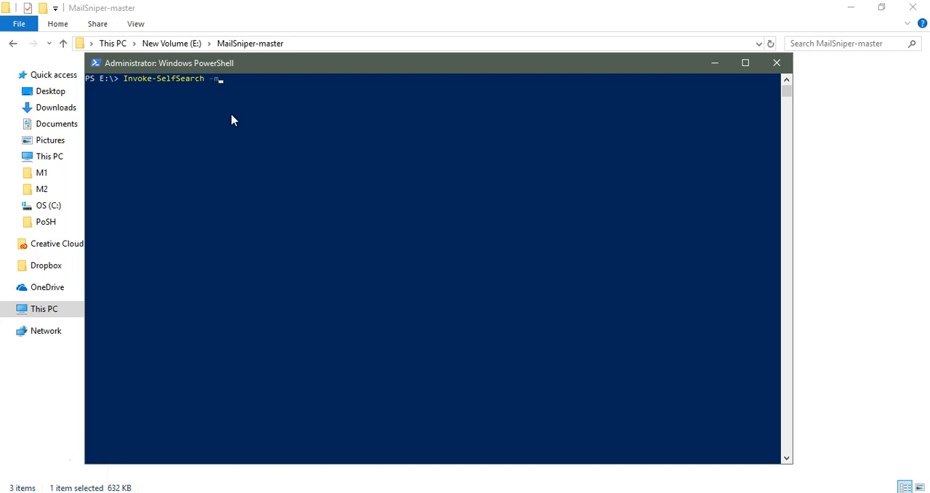
pyautogui.write('-Mailbox')
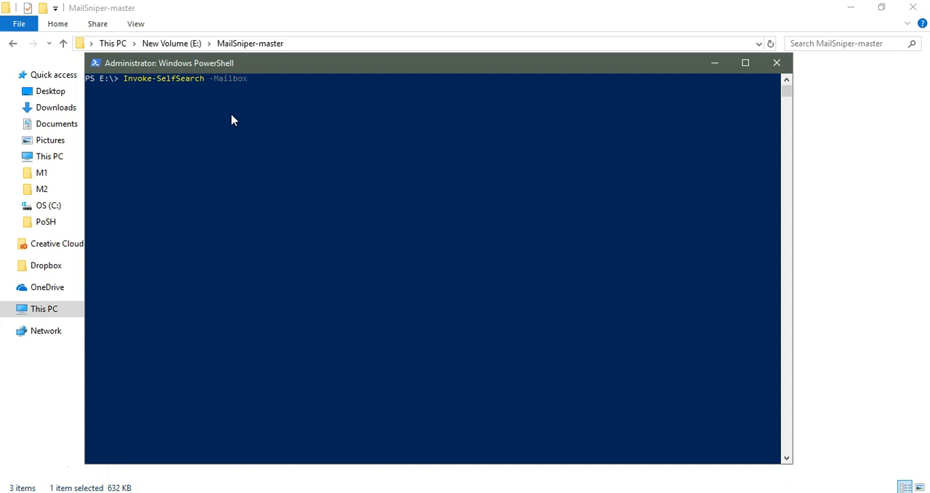
pyautogui.write('de')
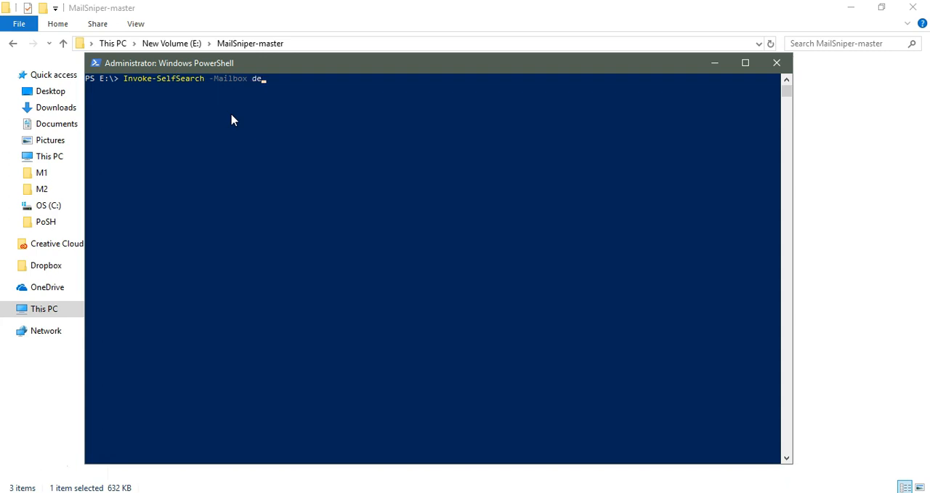
pyautogui.write('mo@')
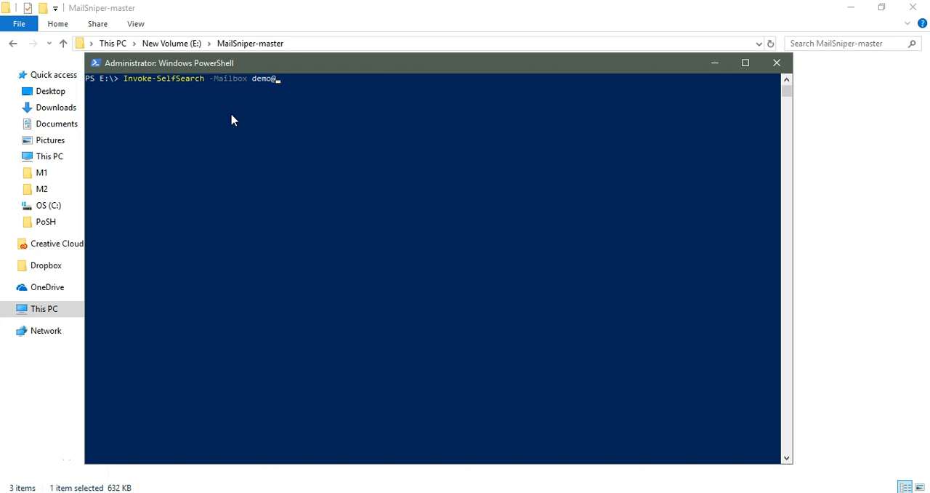
pyautogui.write('demo.com')
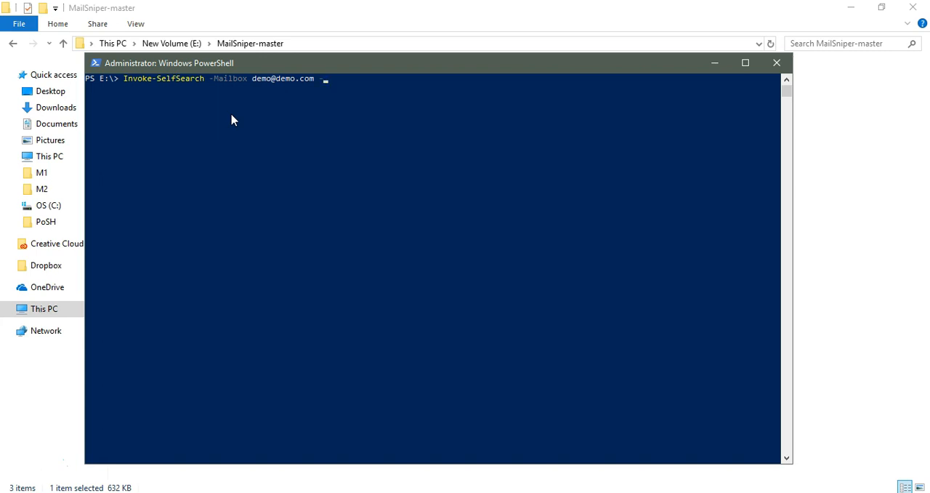
# Step: Add -ExchHostname mail.demo.com and -Remote, launching the search and its credential request
pyautogui.write('-ExchHostname')
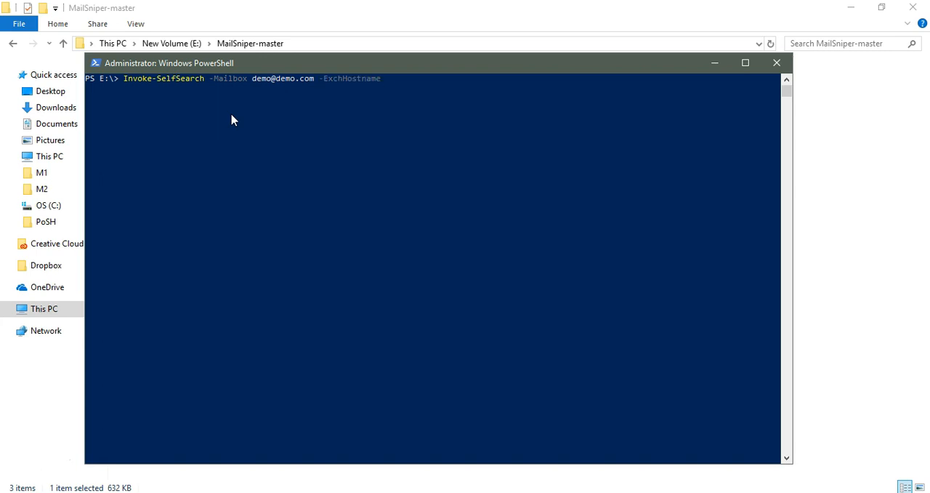
pyautogui.write('d')
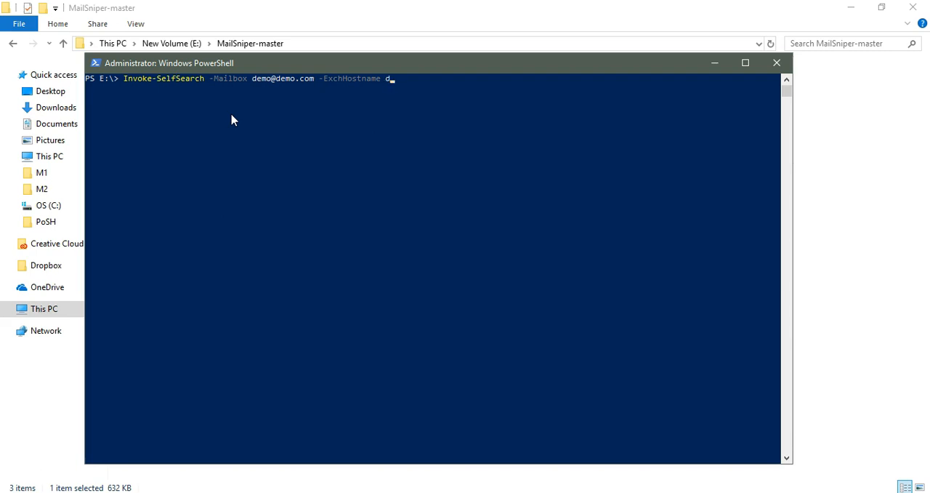
pyautogui.write('mail')
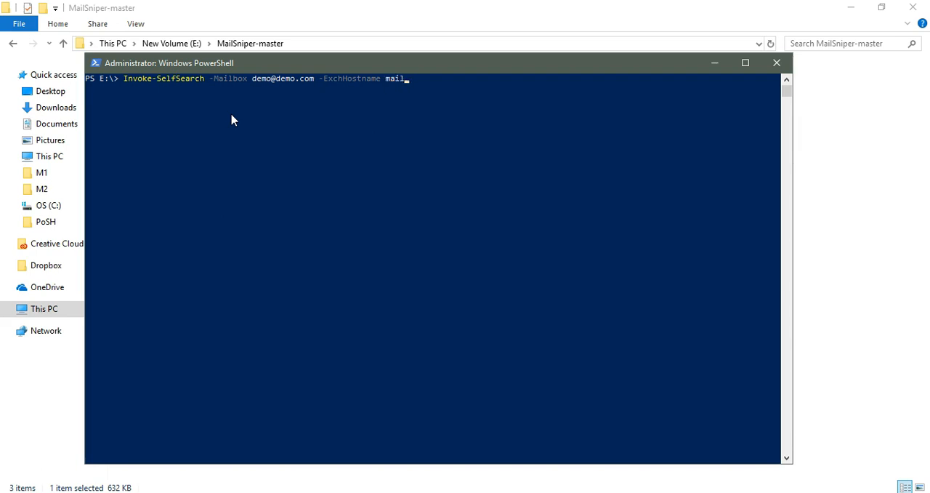
pyautogui.write('demo.co')
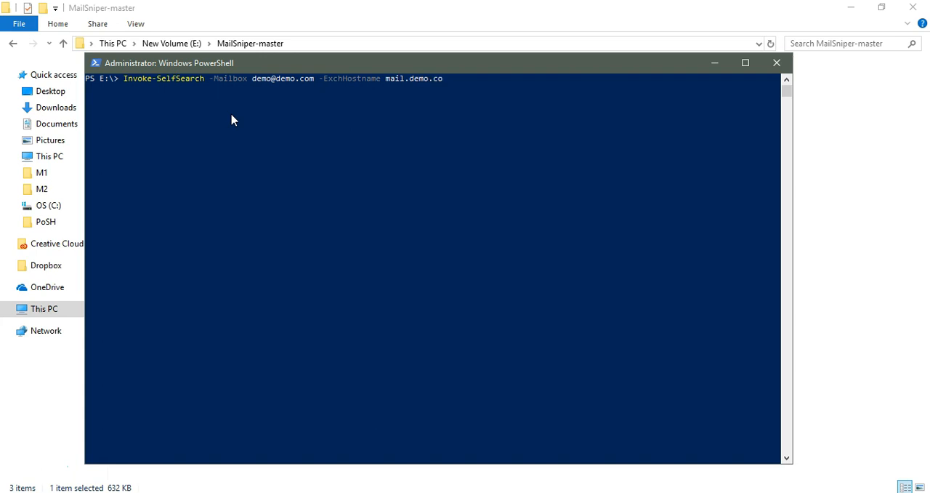
pyautogui.write('m')
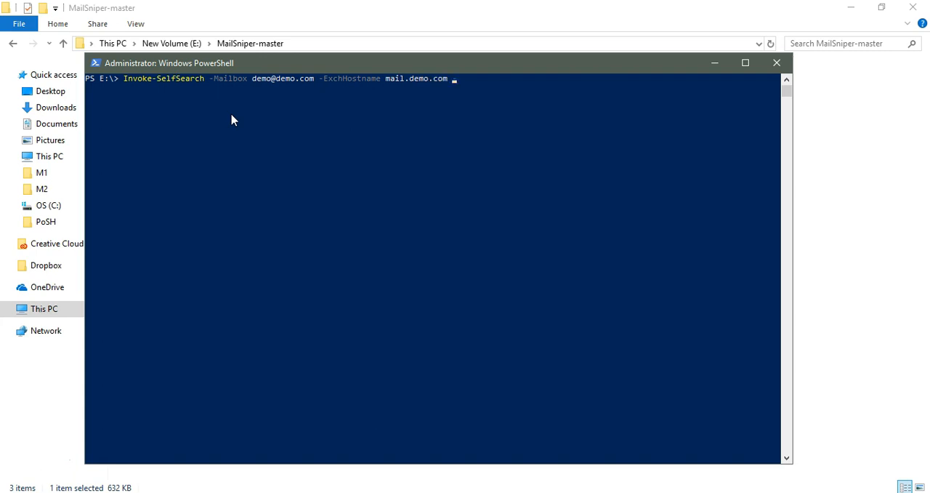
pyautogui.write('-Ter')
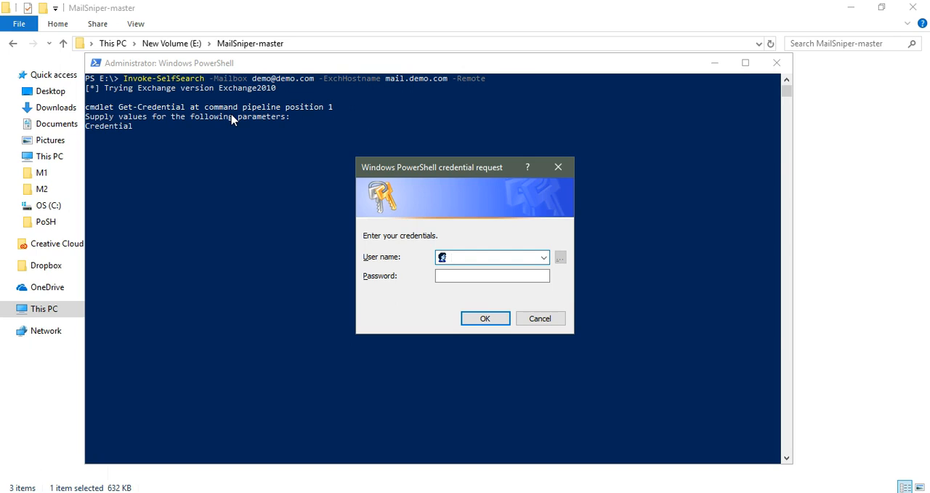
pyautogui.click(404, 283)
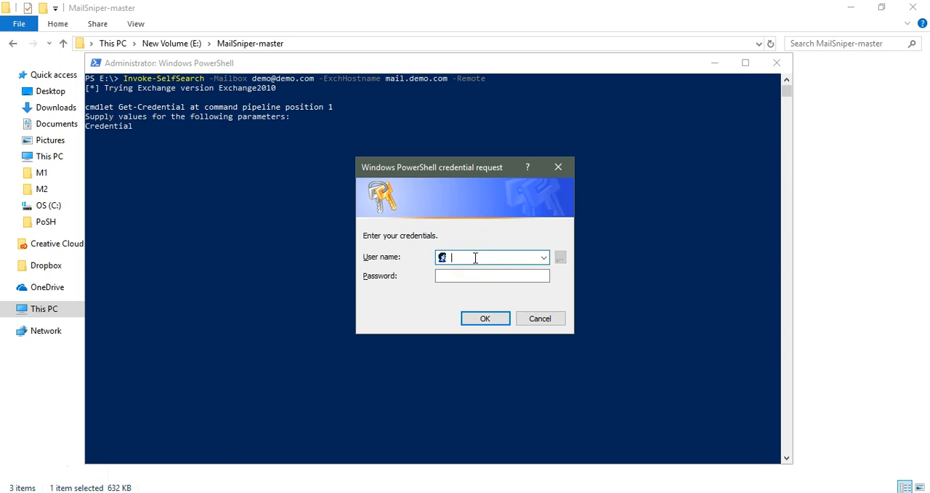
pyautogui.write('d')
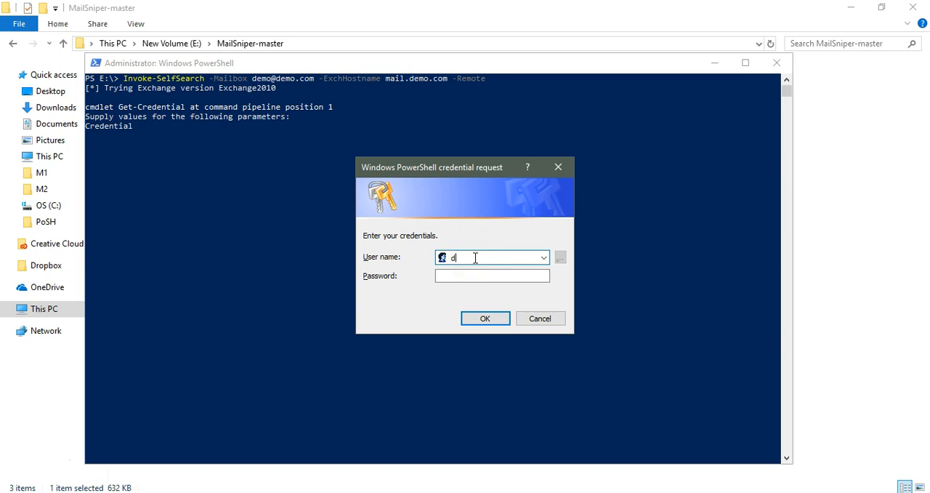
pyautogui.write('emo')
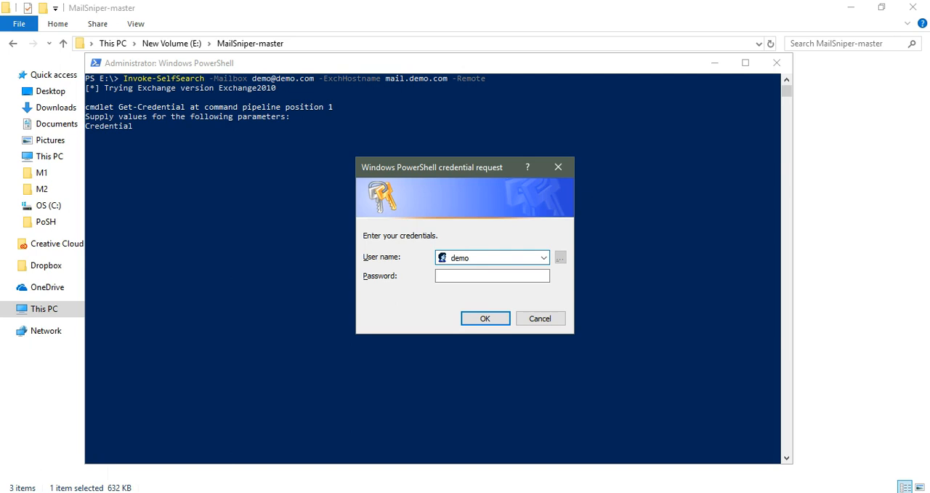
pyautogui.write('@demo')
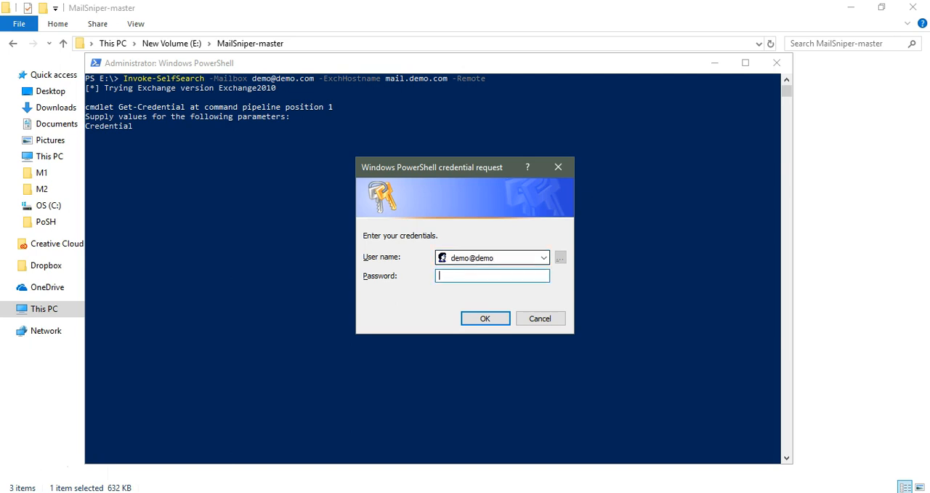
pyautogui.click(491, 256)
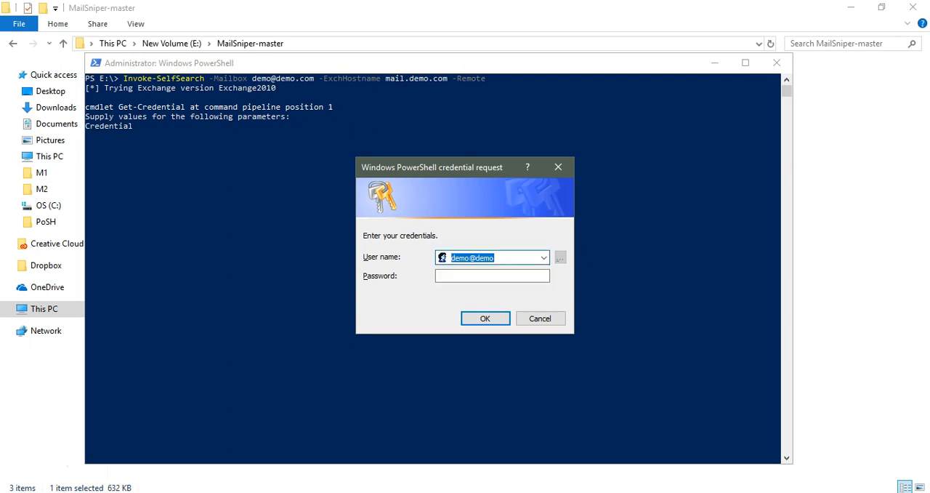
pyautogui.write('.com')
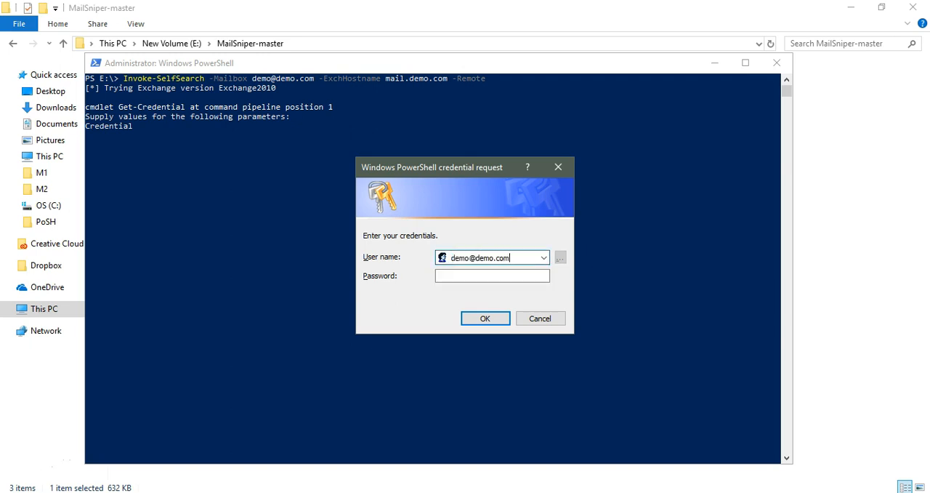
# Step: Supply the account password and accept the credentials so the search reaches the EWS URL
pyautogui.click(491, 276)
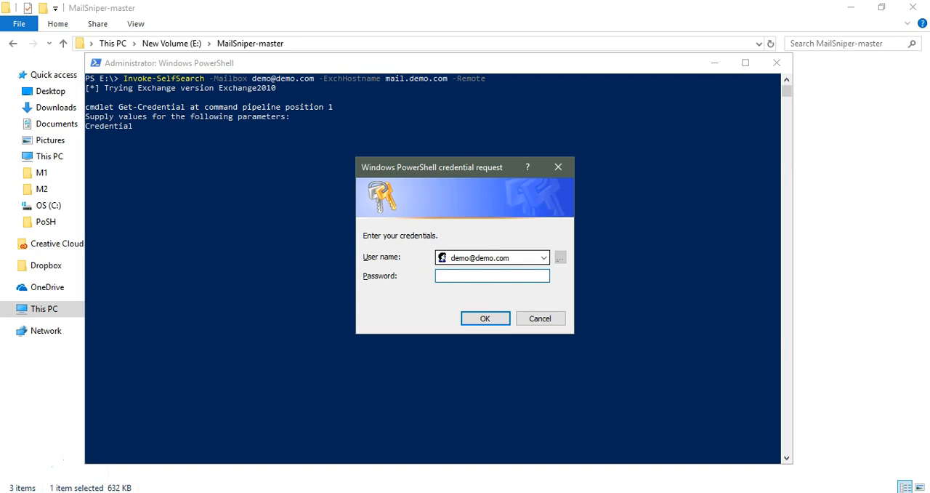
pyautogui.click(492, 277)
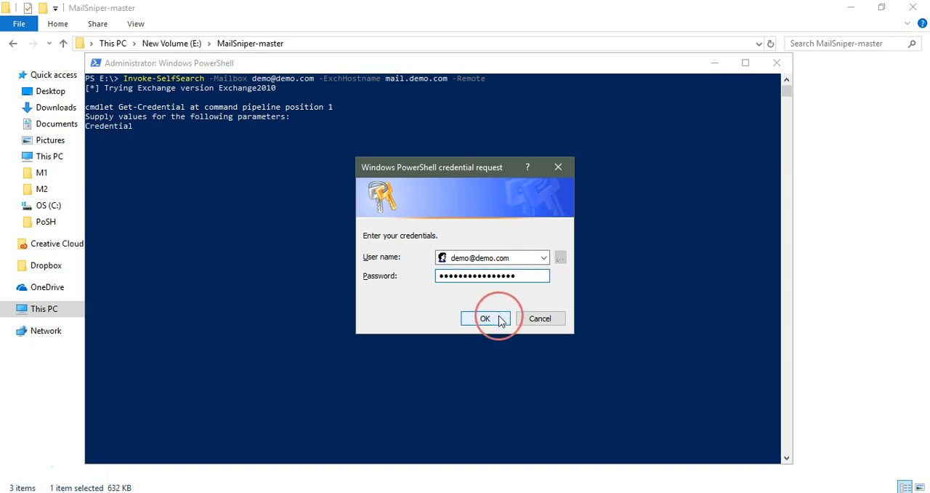
pyautogui.click(485, 319)
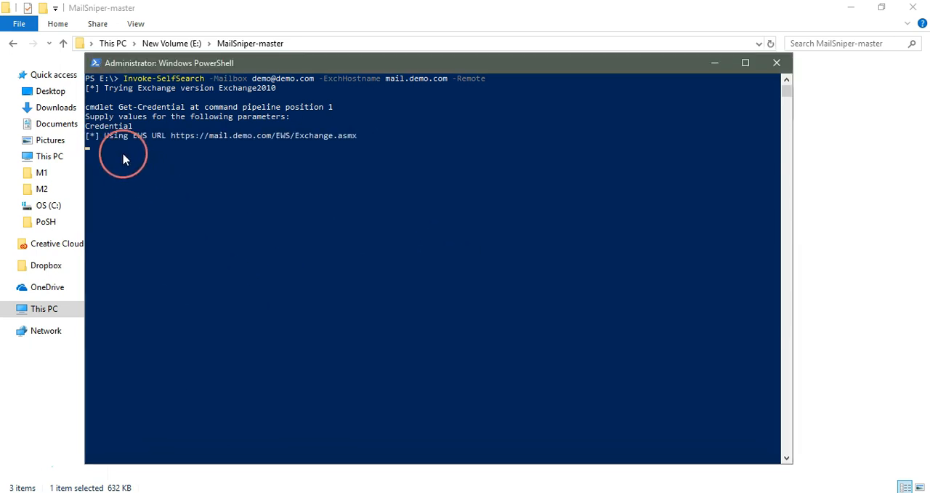
pyautogui.moveTo(142, 143)
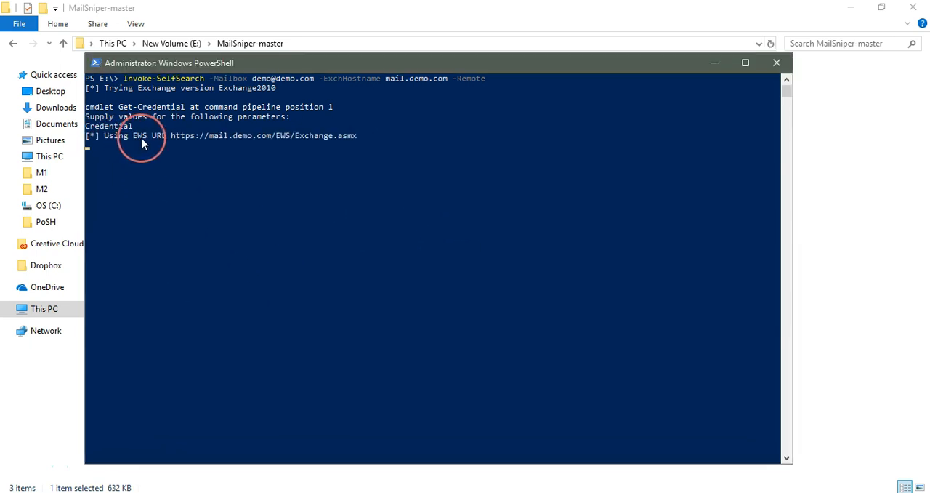
pyautogui.moveTo(209, 149)
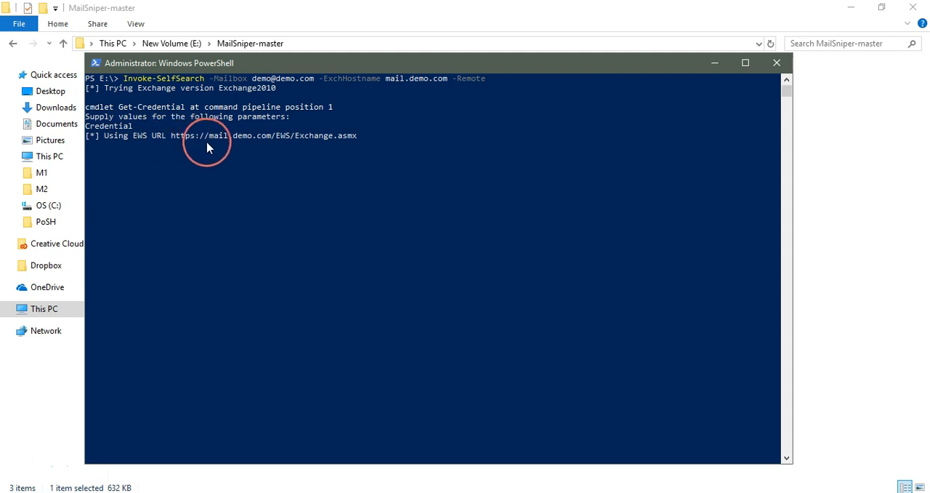
pyautogui.moveTo(317, 148)
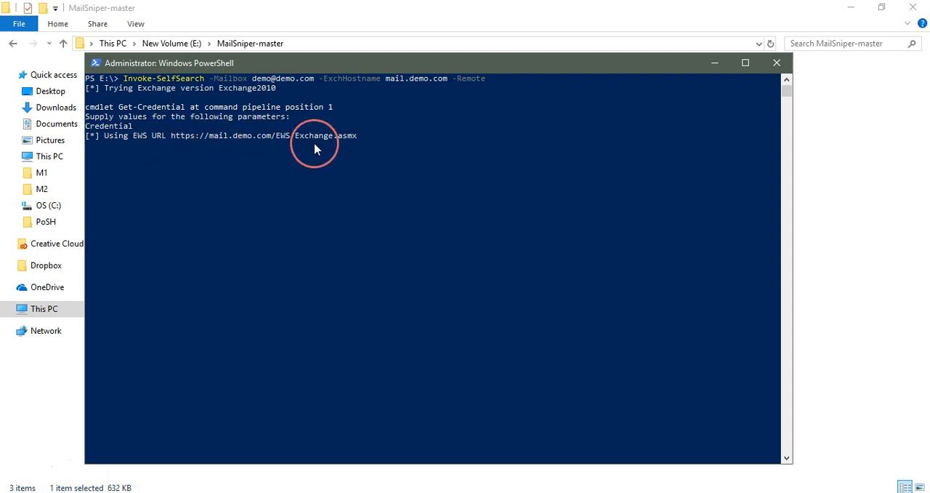
pyautogui.moveTo(352, 148)
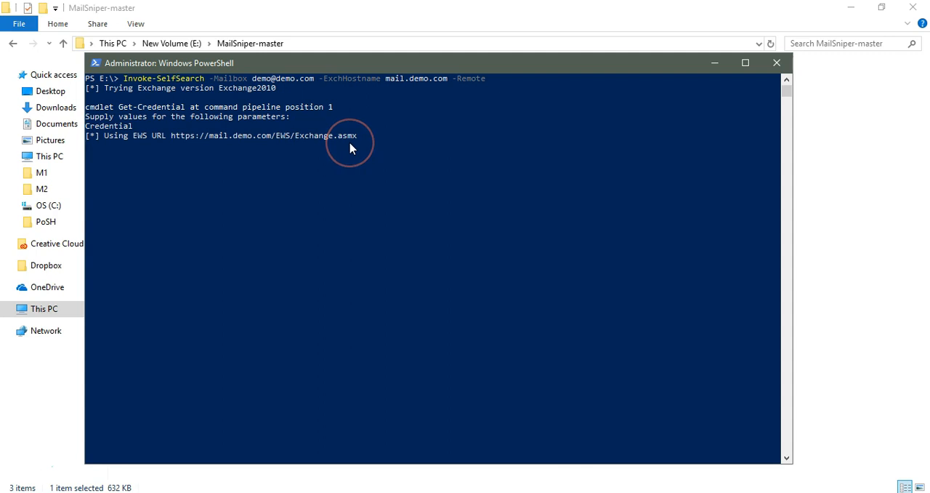
pyautogui.moveTo(275, 183)
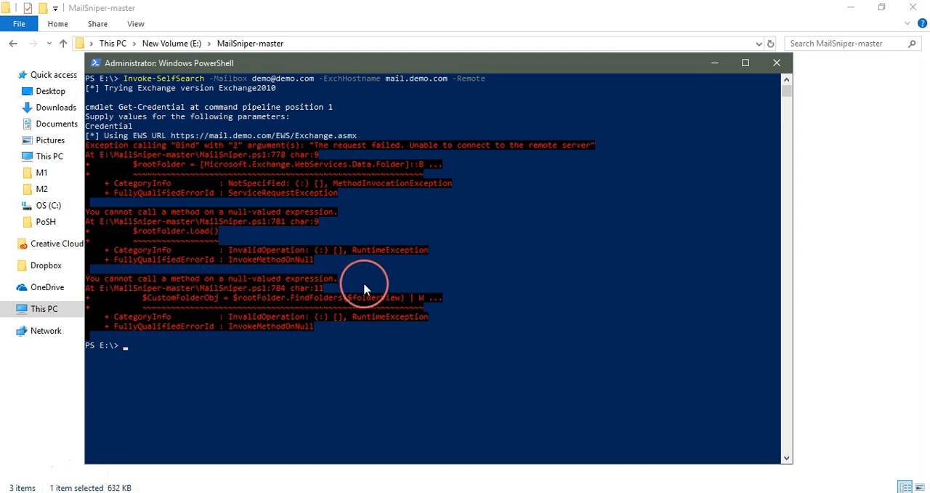
pyautogui.moveTo(338, 153)
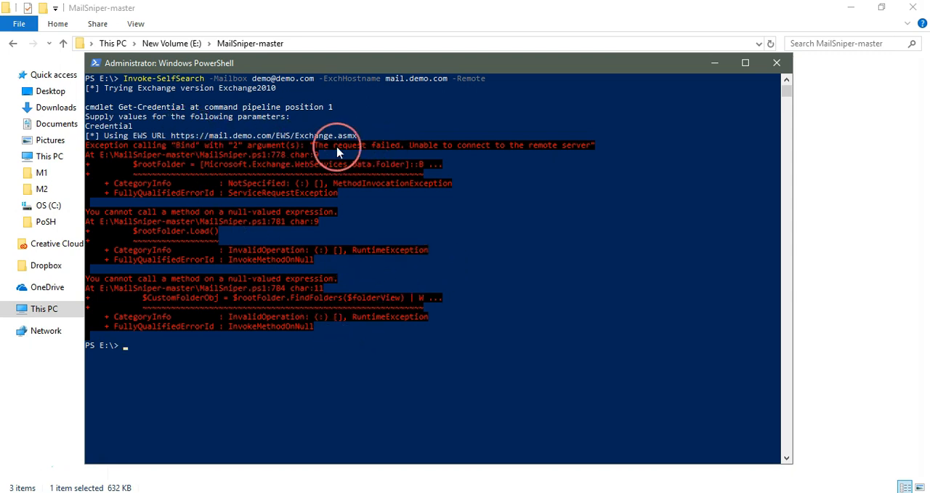
pyautogui.moveTo(617, 275)
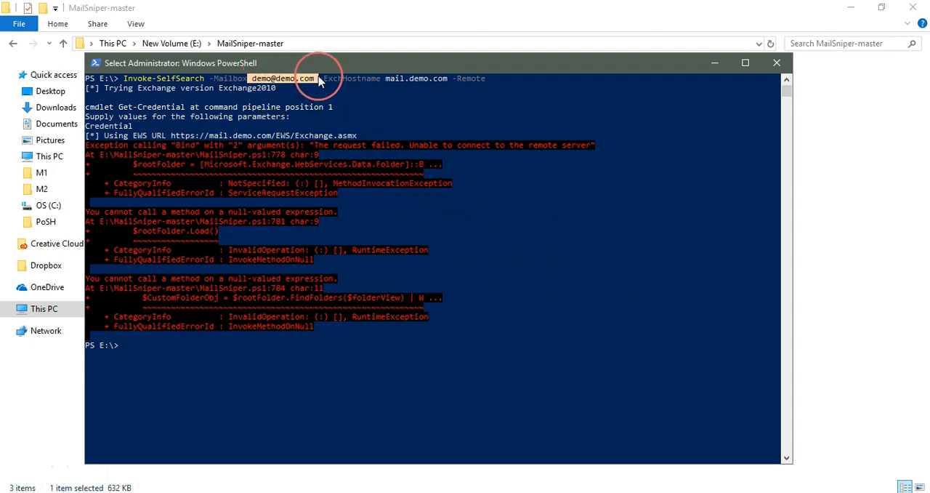
pyautogui.moveTo(399, 125)
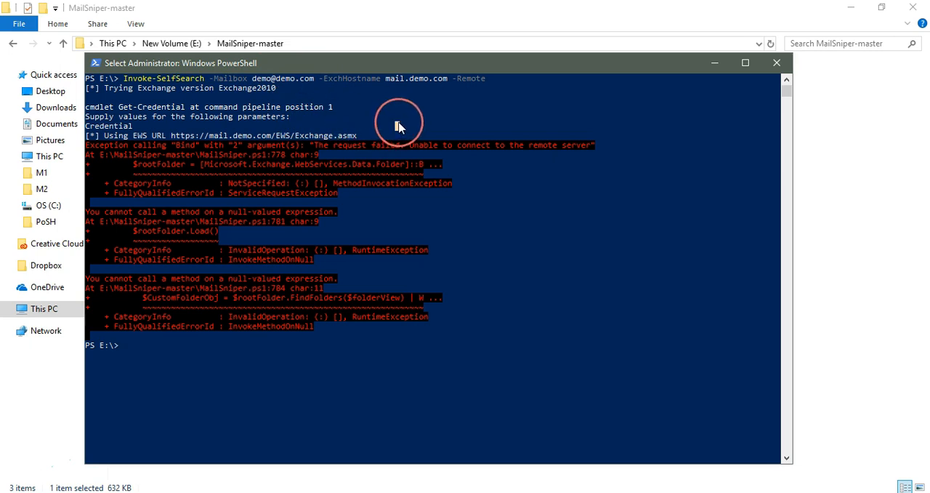
pyautogui.moveTo(398, 126)
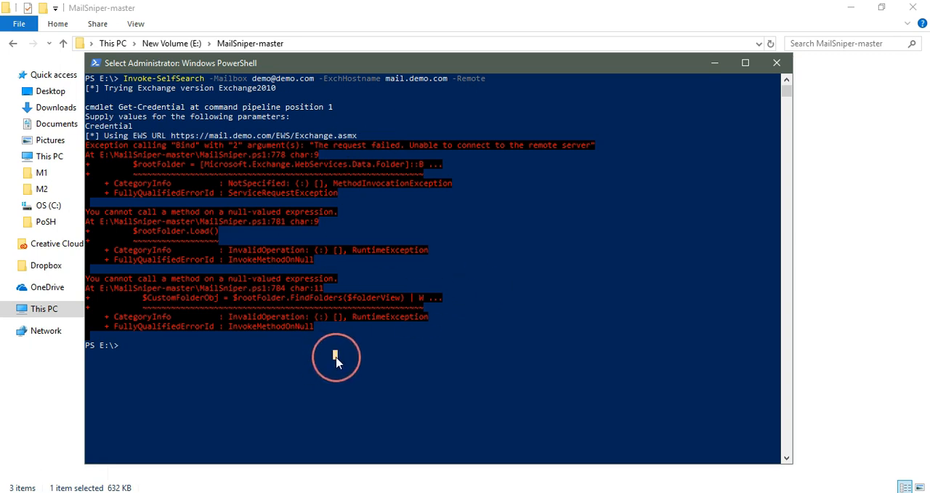
pyautogui.moveTo(477, 342)
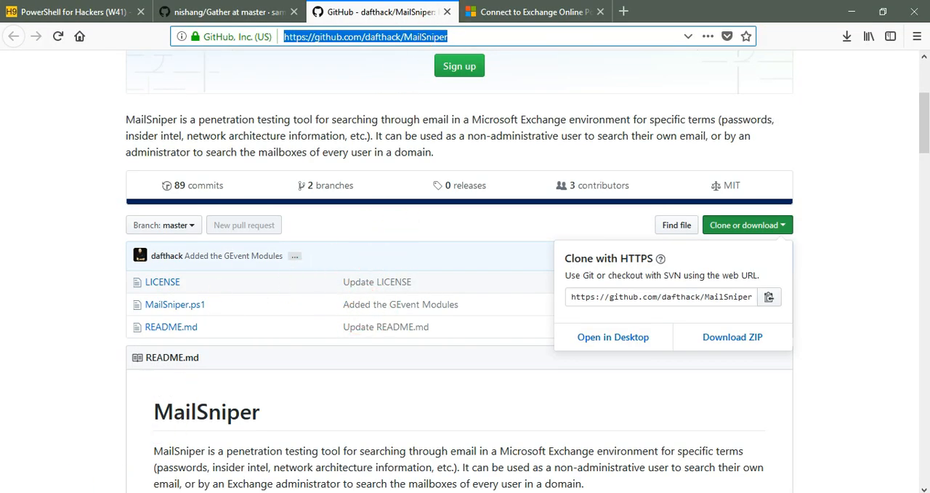
# Step: Copy the $UserCredential = Get-Credential command from the Exchange Online docs page
pyautogui.click(535, 11)
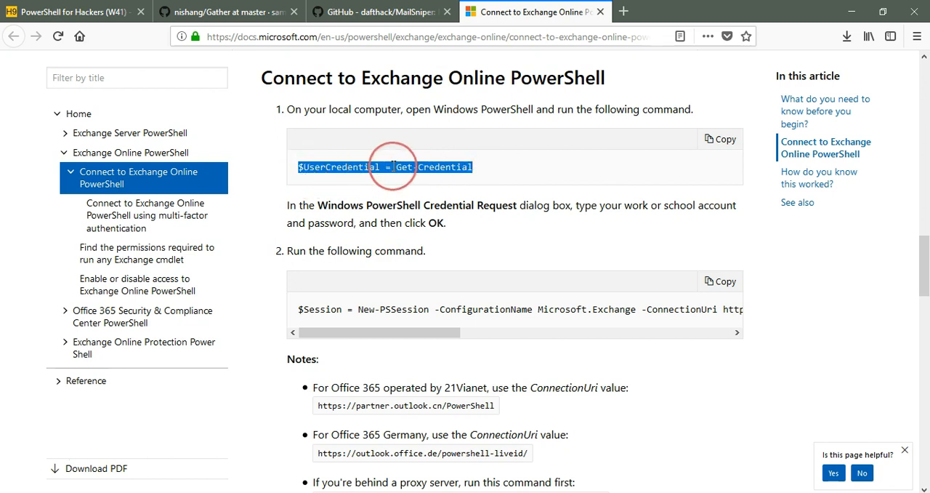
pyautogui.rightClick(395, 165)
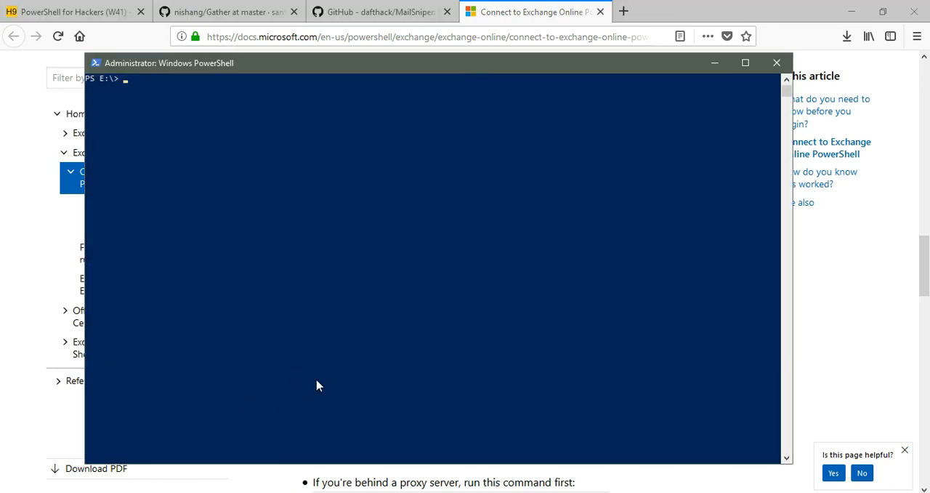
# Step: Run $UserCredential = Get-Credential and cancel the request, yielding a missing mandatory Credential parameter error
pyautogui.write('$UserCredential = Get-Credential')
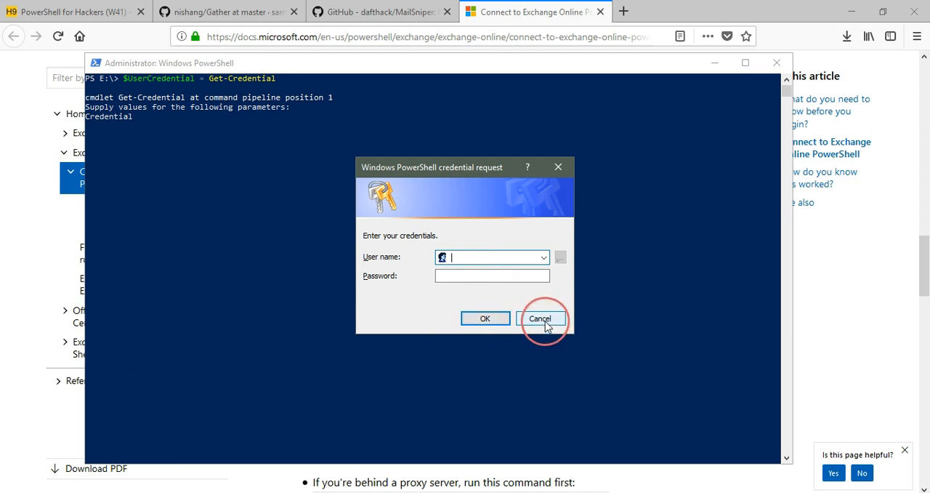
pyautogui.click(541, 318)
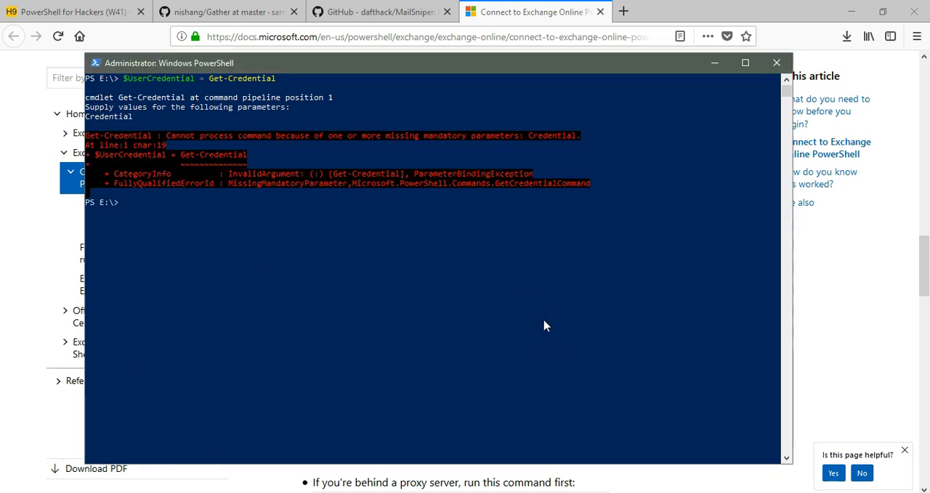